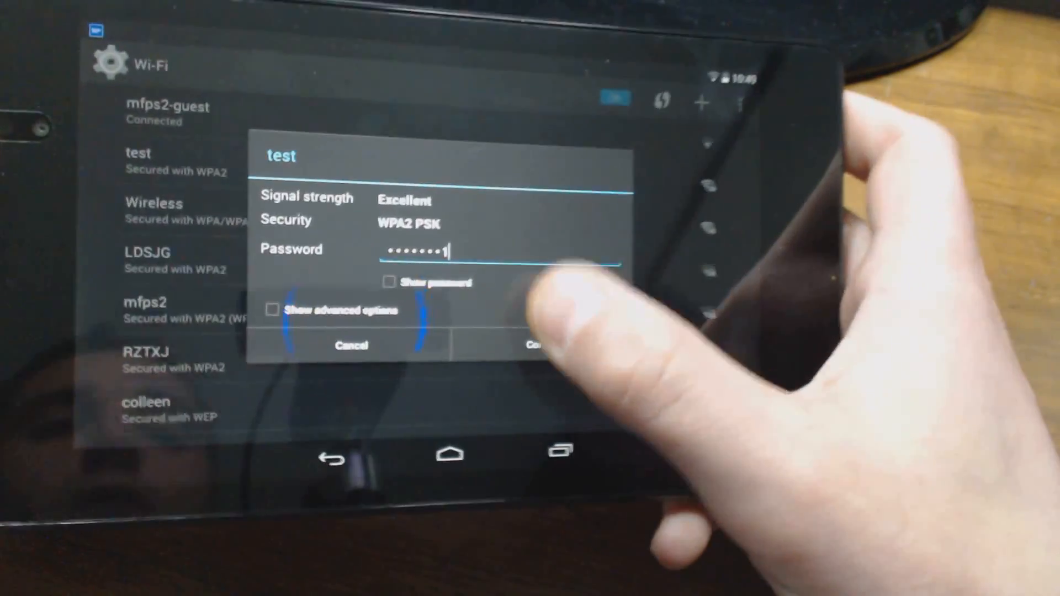
- Join the secured 'test' Wi-Fi network on the tablet using the entered hotspot password
{"action": "left_click", "coordinate": [537, 344]}
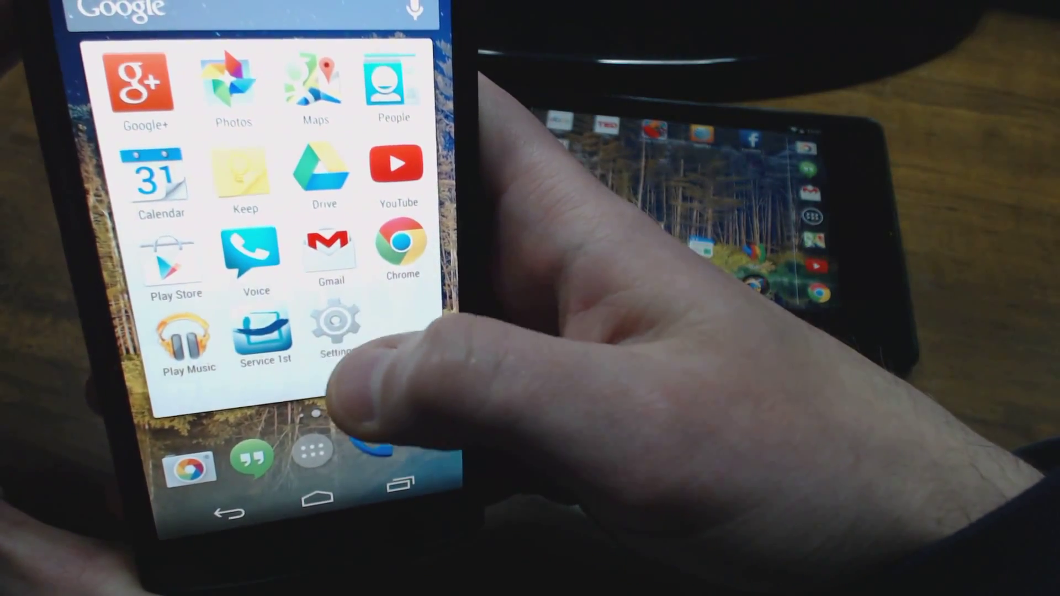
- Launch the Settings app from the Nexus 5 phone's app drawer
{"action": "left_click", "coordinate": [337, 332]}
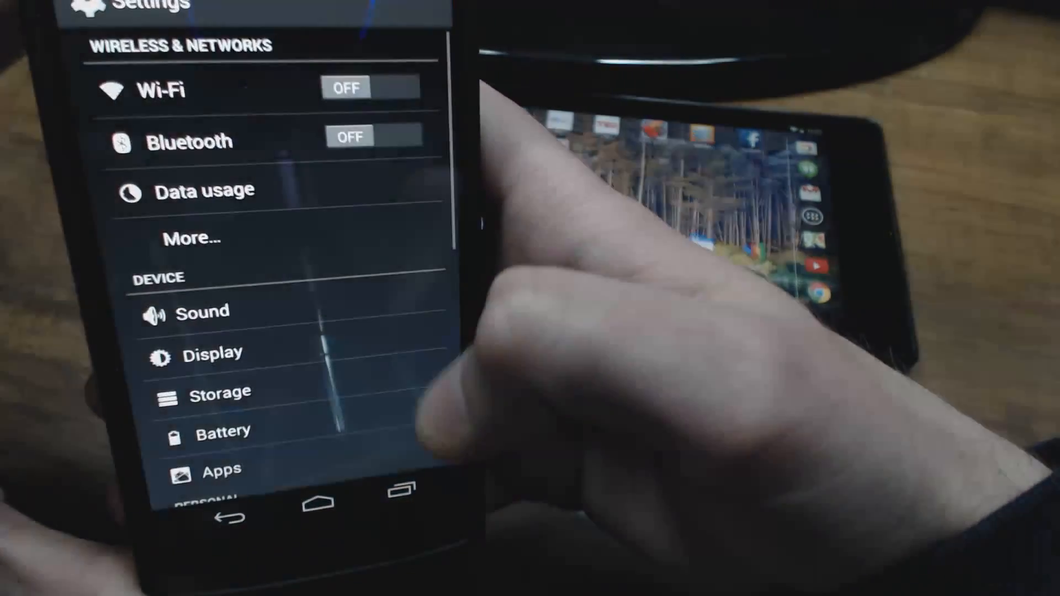